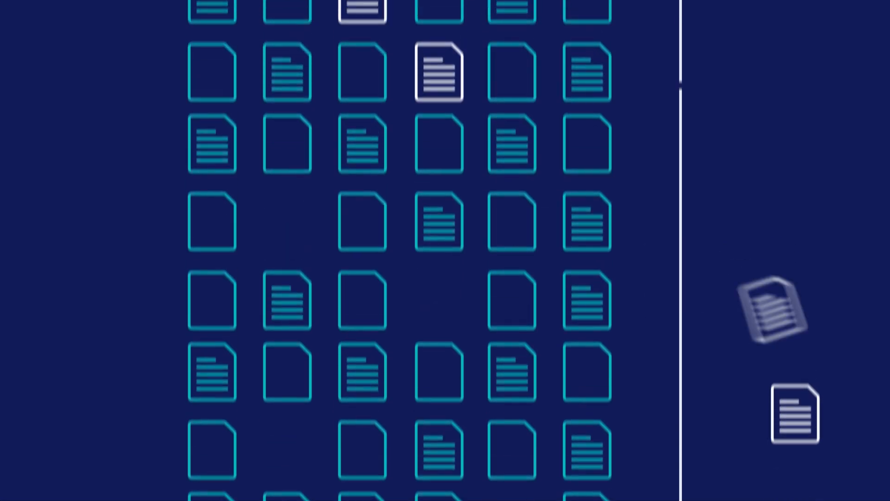
scroll("down", 3)
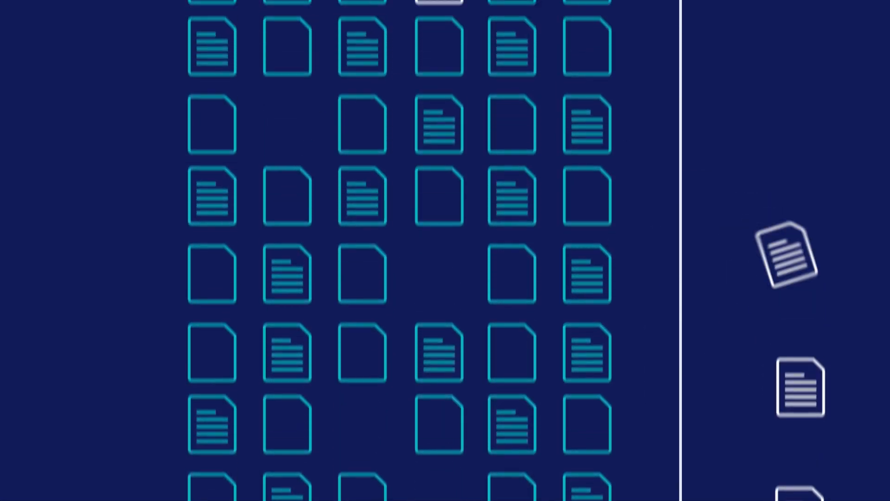